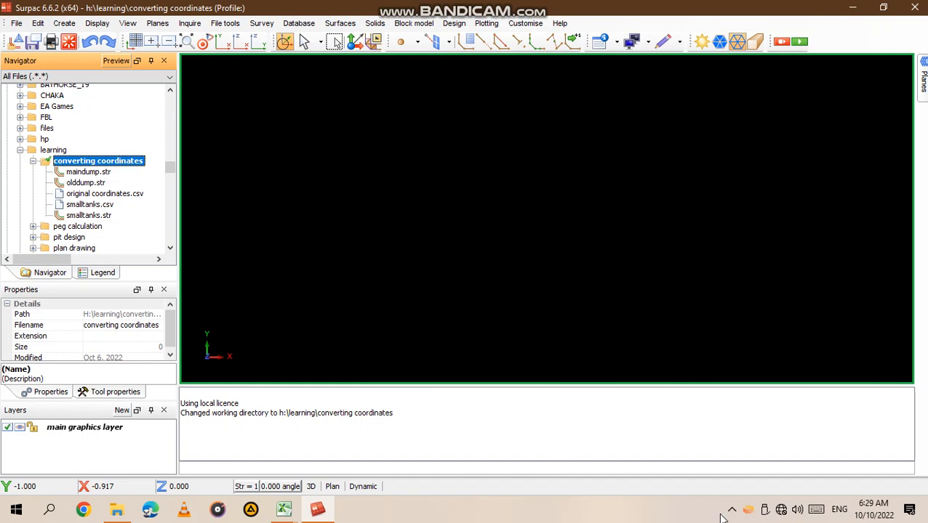
mouse_move(201, 287)
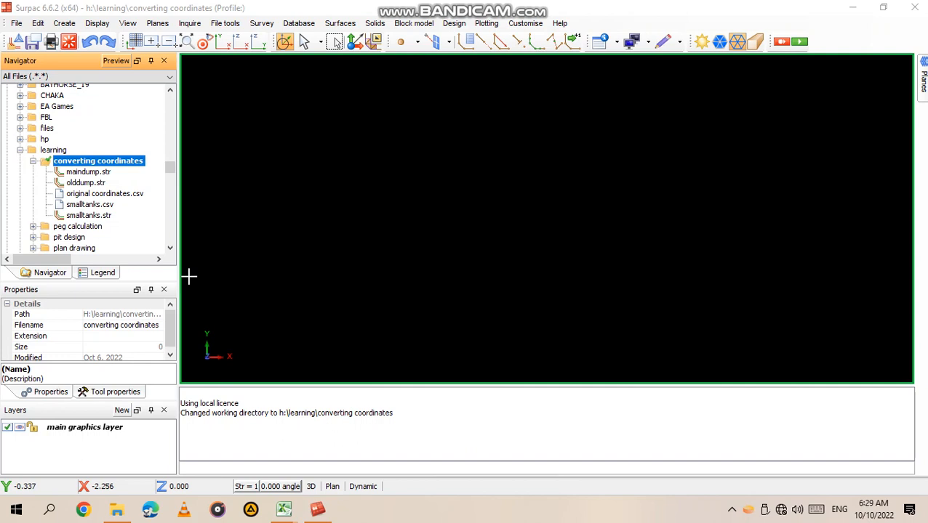
mouse_move(46, 139)
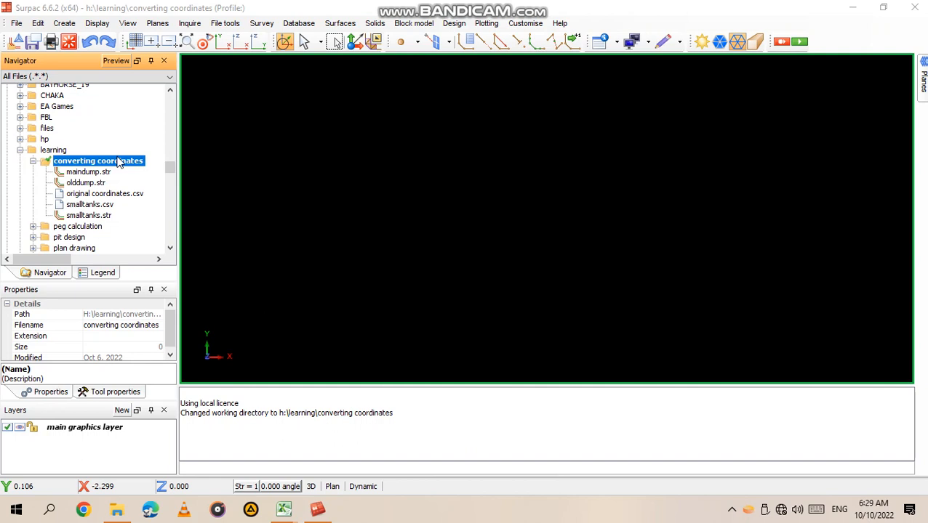
Make converting coordinates the working folder and load maindump.str into the graphics view.
right_click(98, 161)
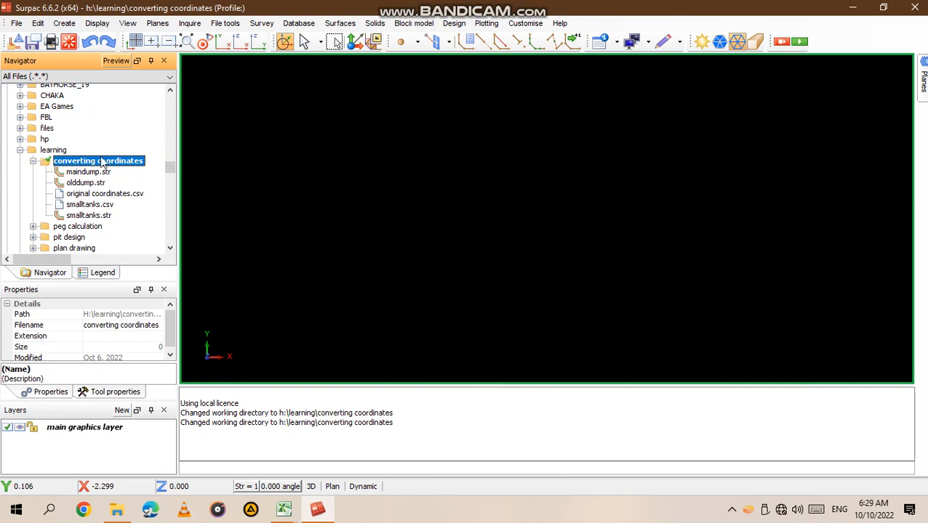
mouse_move(81, 173)
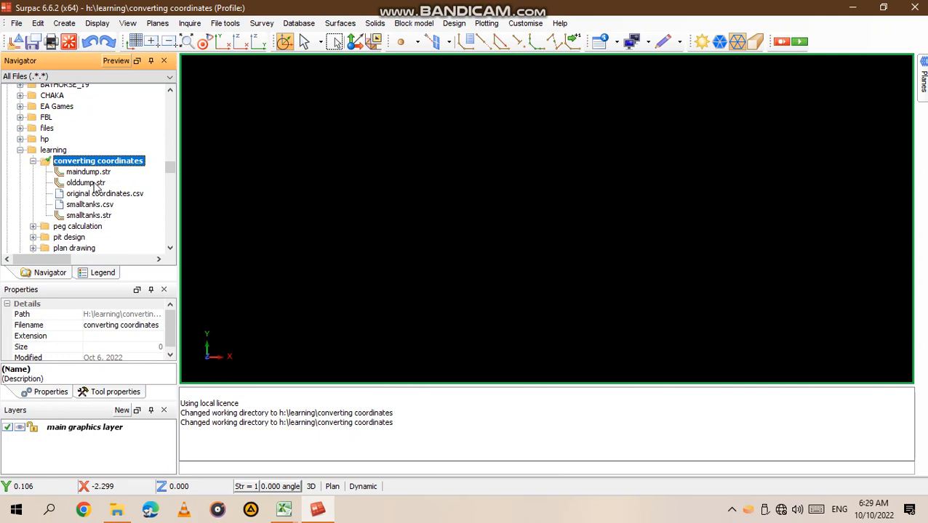
click(88, 172)
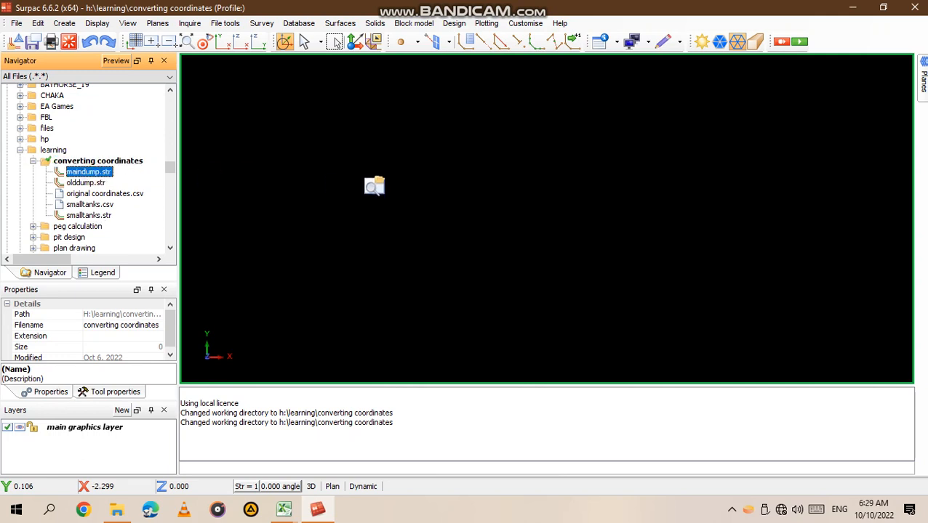
double_click(88, 172)
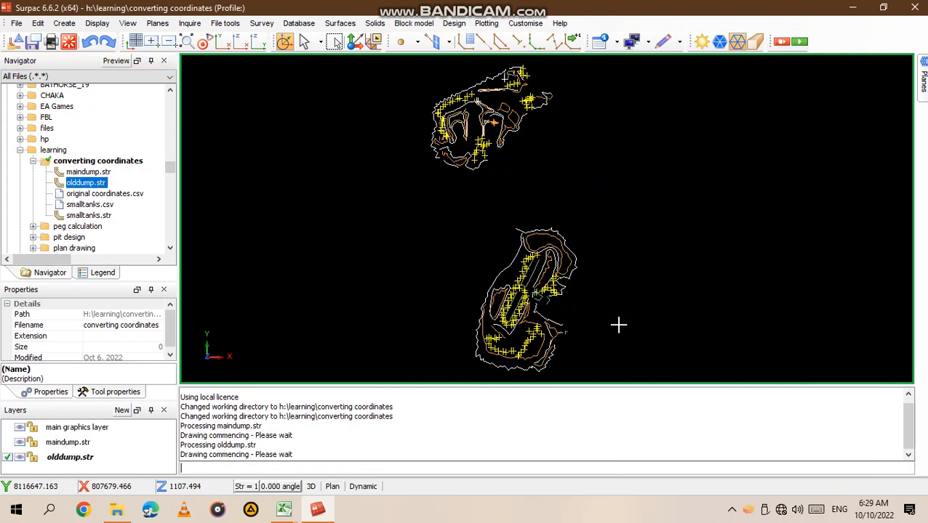
mouse_move(256, 240)
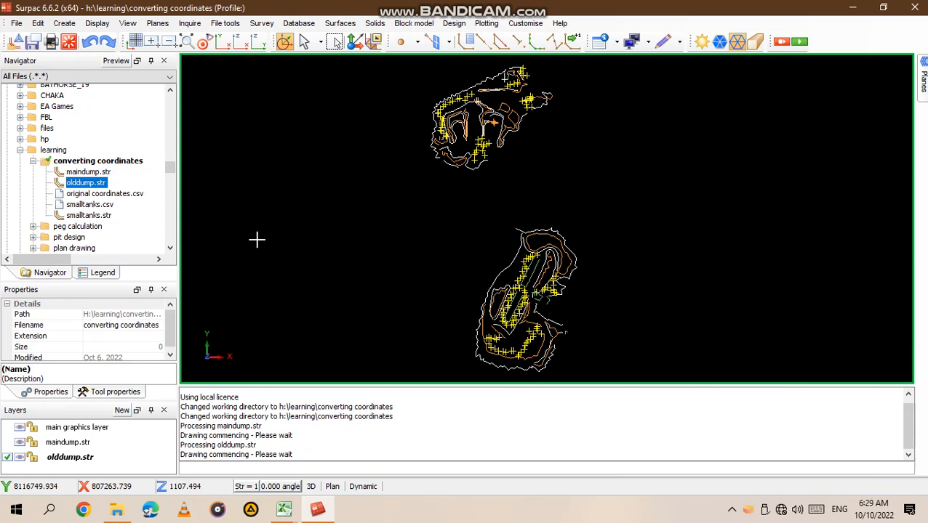
mouse_move(550, 225)
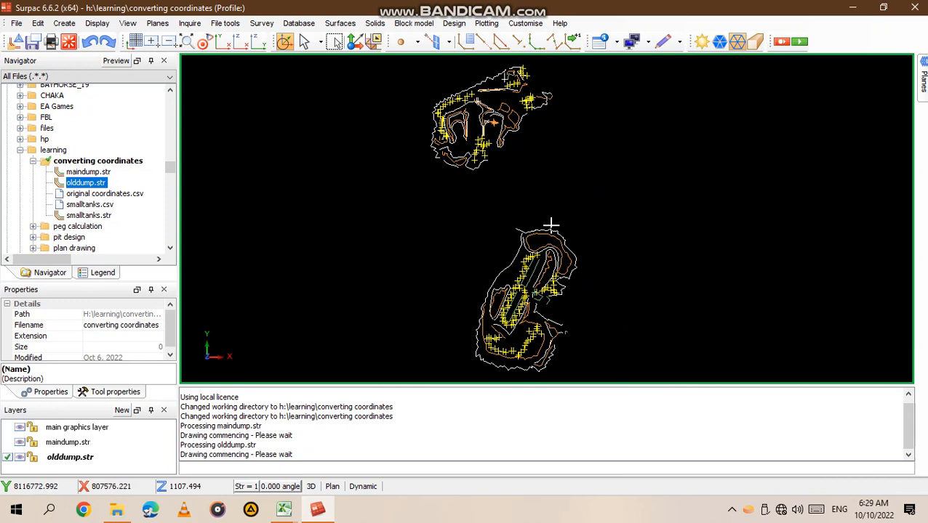
mouse_move(529, 229)
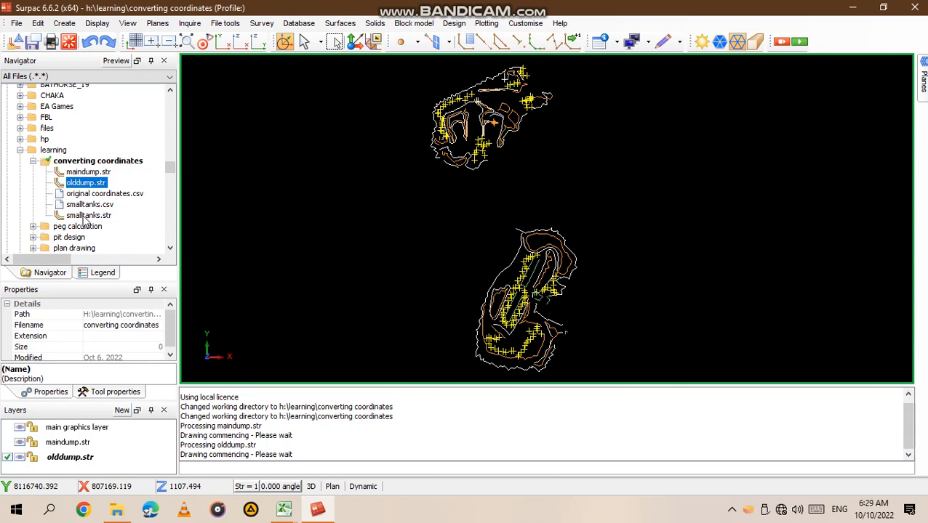
mouse_move(88, 223)
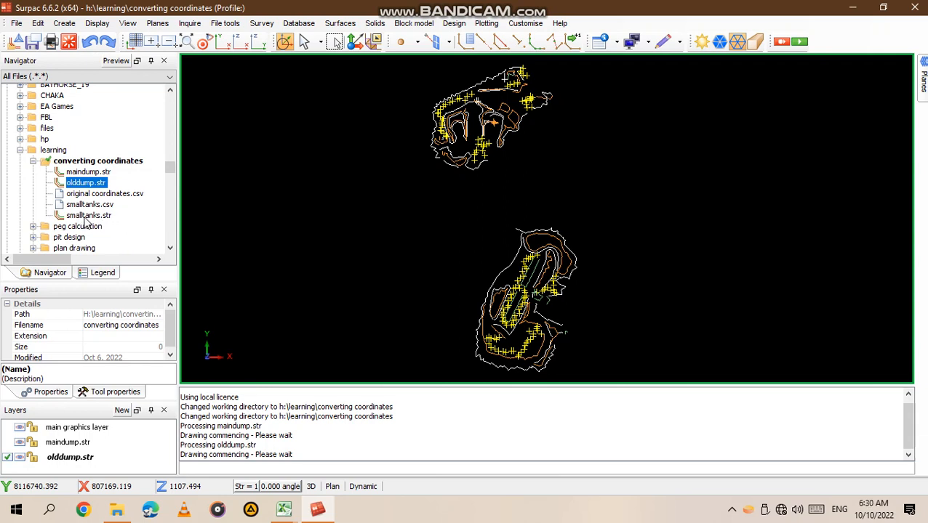
mouse_move(519, 216)
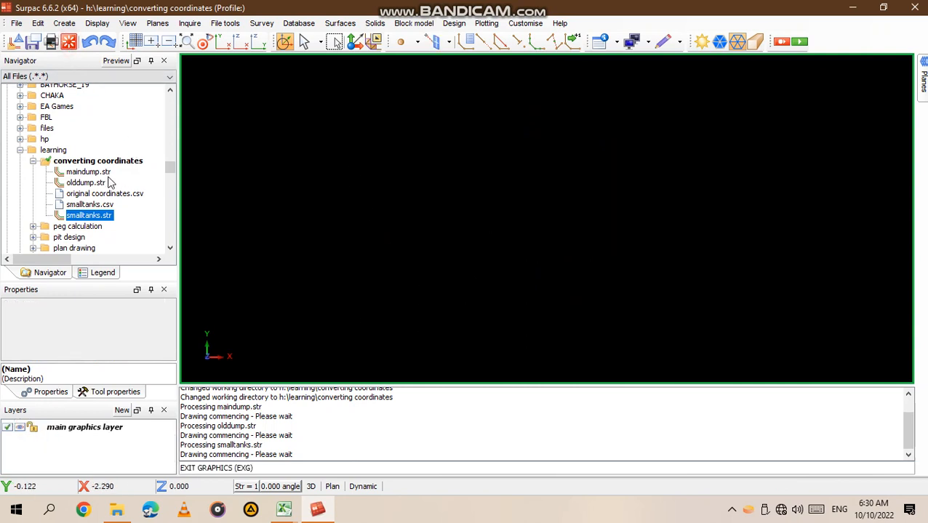
mouse_move(93, 177)
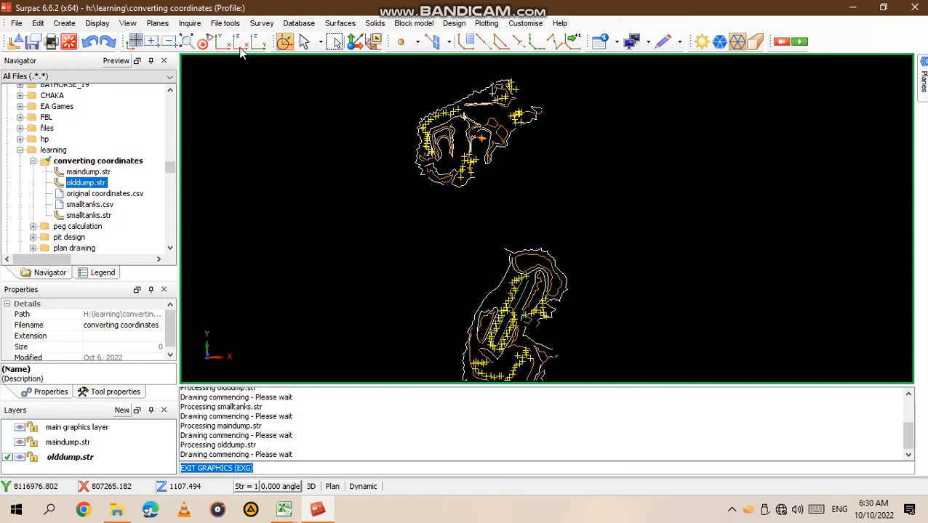
Start a 2D string transformation of smalltanks.str, naming the output smalldump.
click(225, 22)
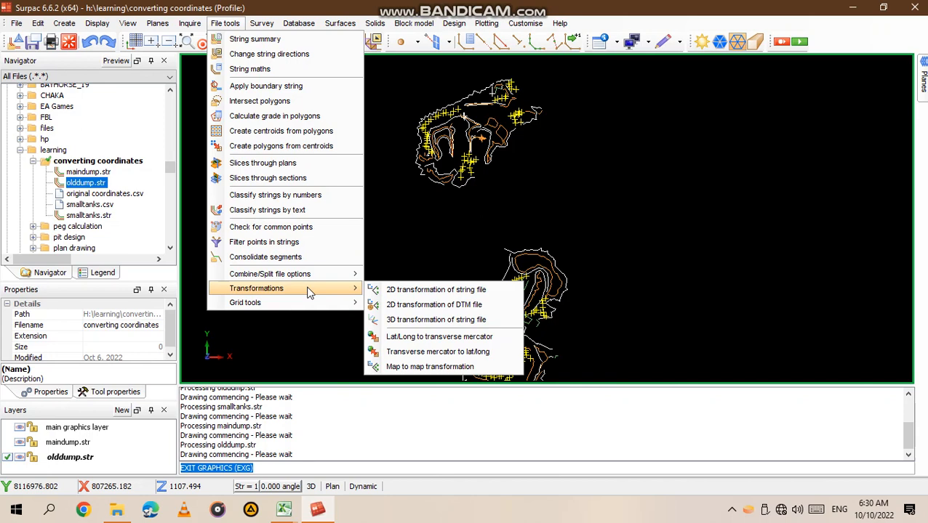
click(436, 289)
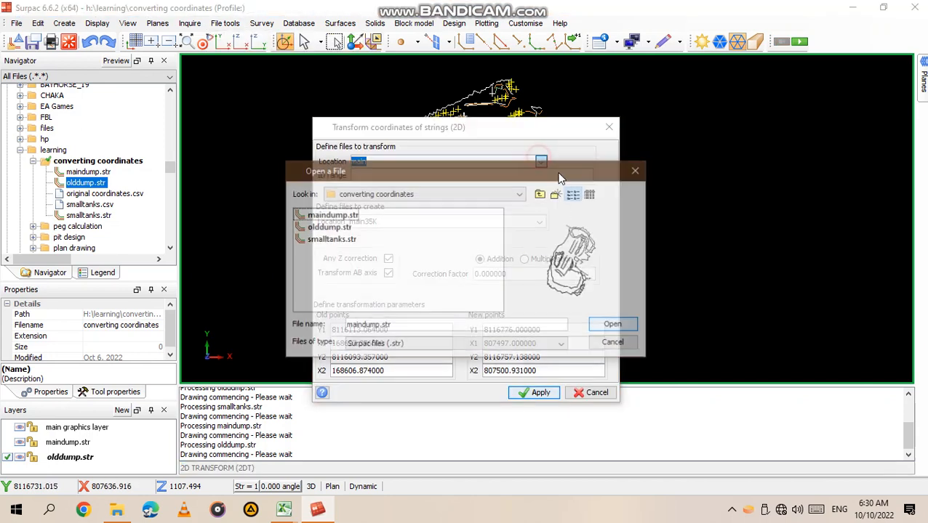
click(331, 239)
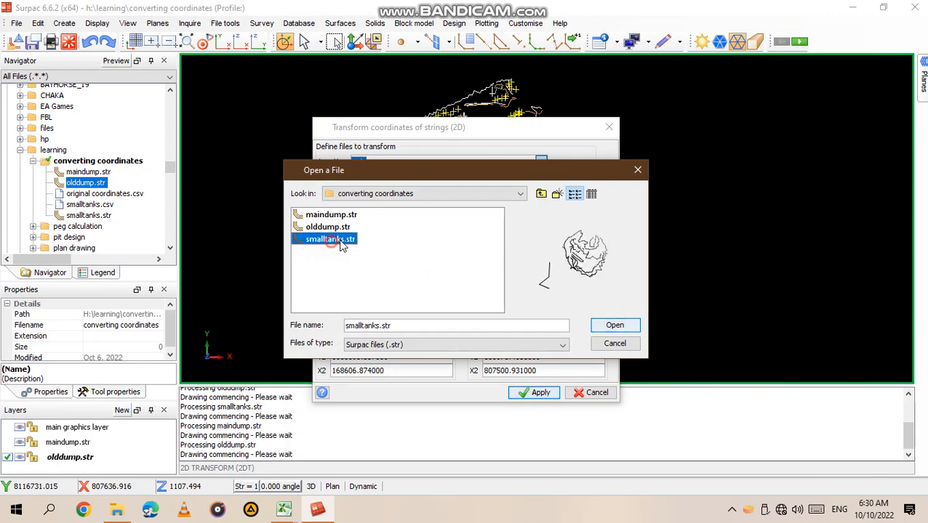
click(614, 325)
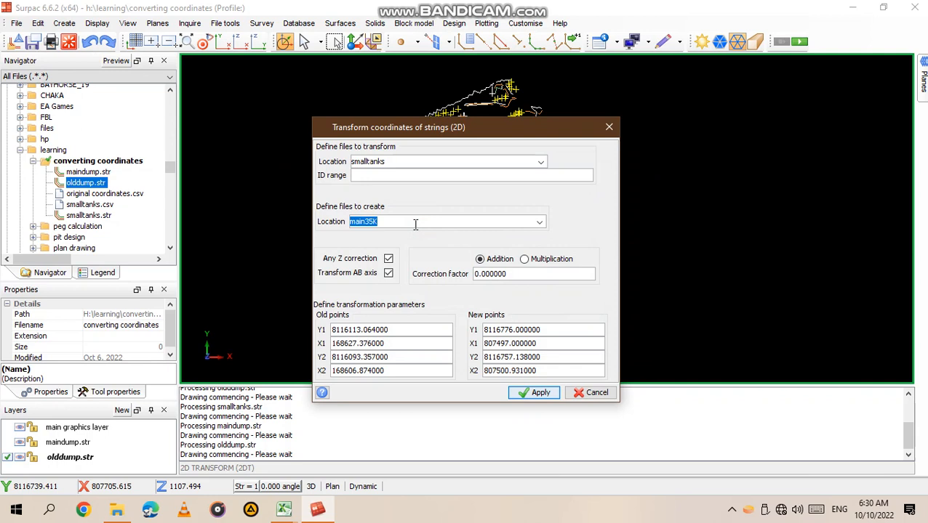
text(s)
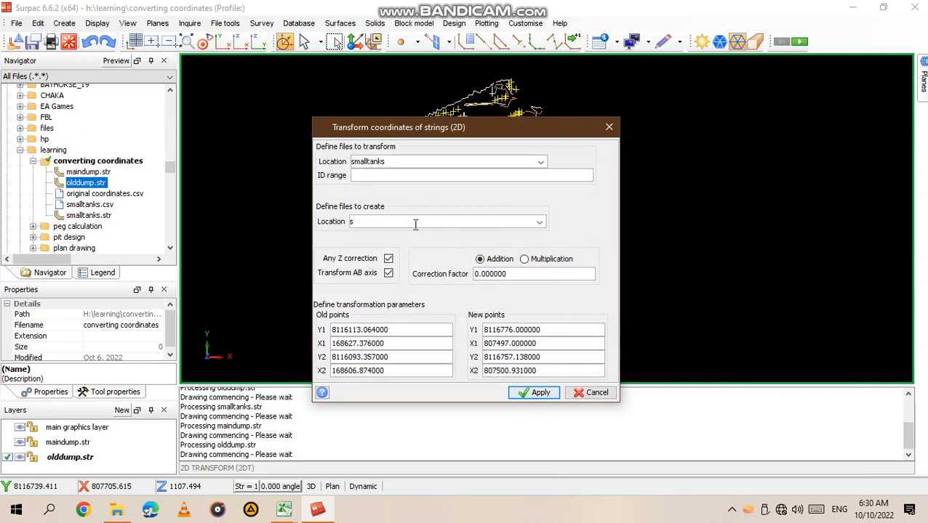
text(malldump)
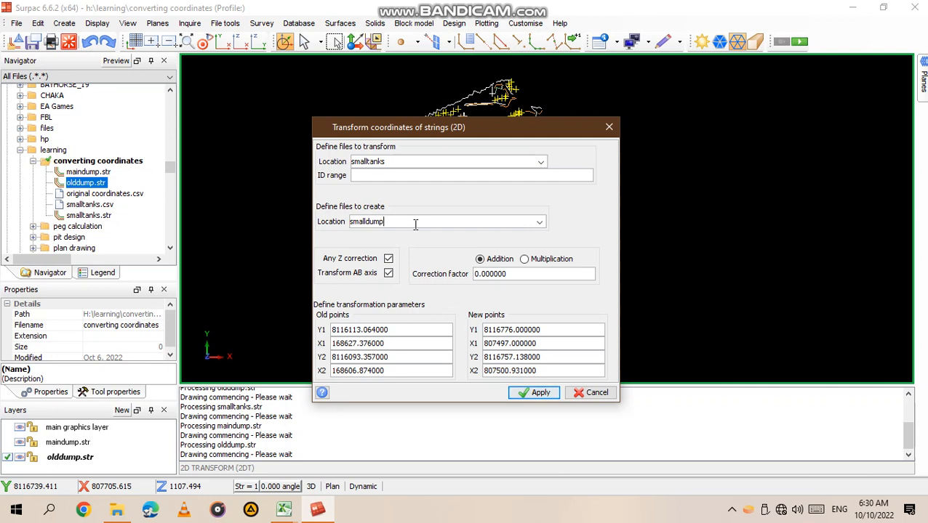
mouse_move(398, 323)
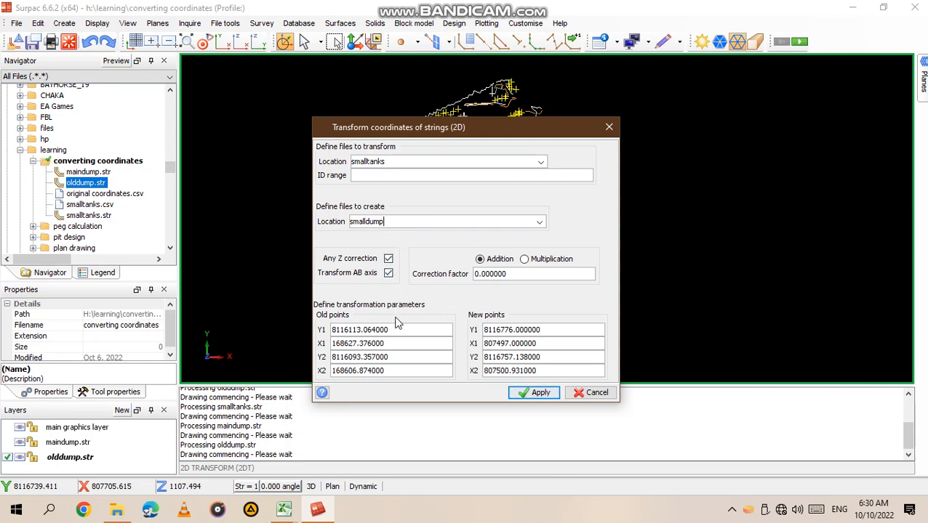
mouse_move(326, 325)
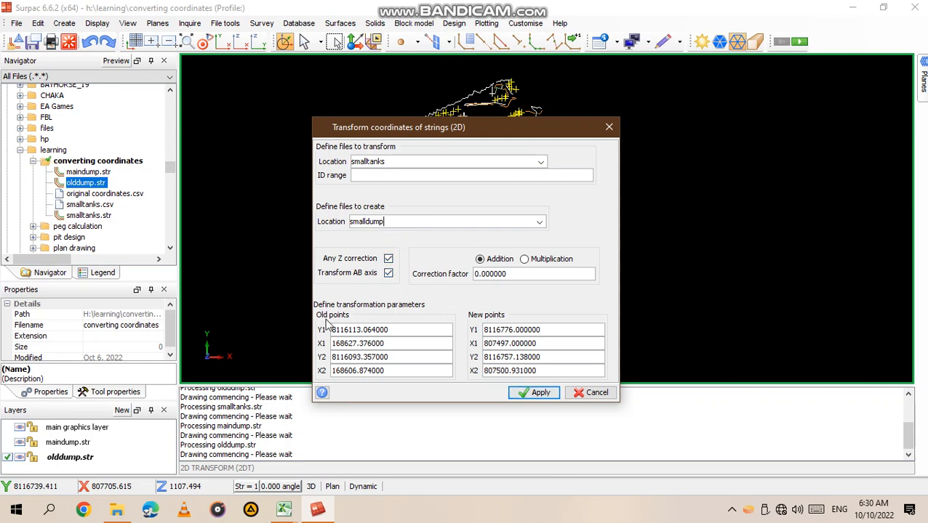
Select the old Y1 control-point value for replacement and bring up the smalltanks coordinates.
triple_click(359, 330)
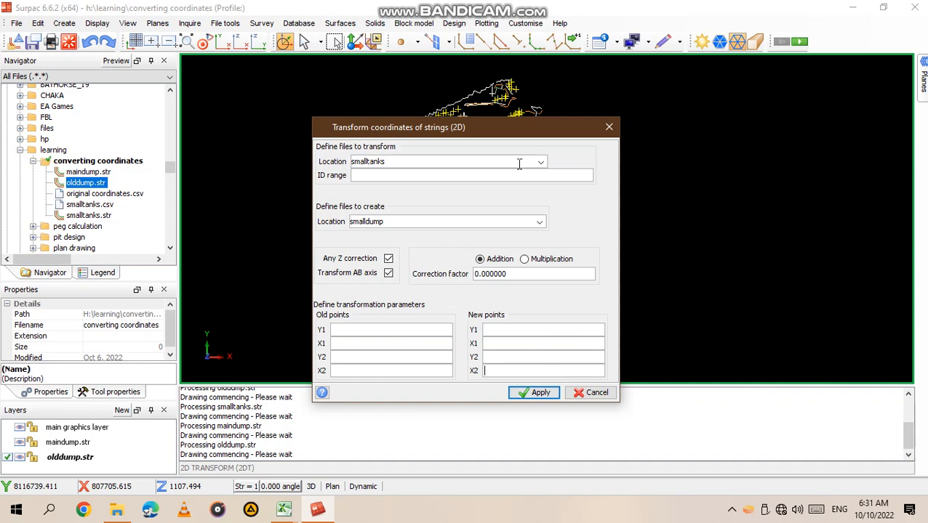
drag(397, 127, 625, 95)
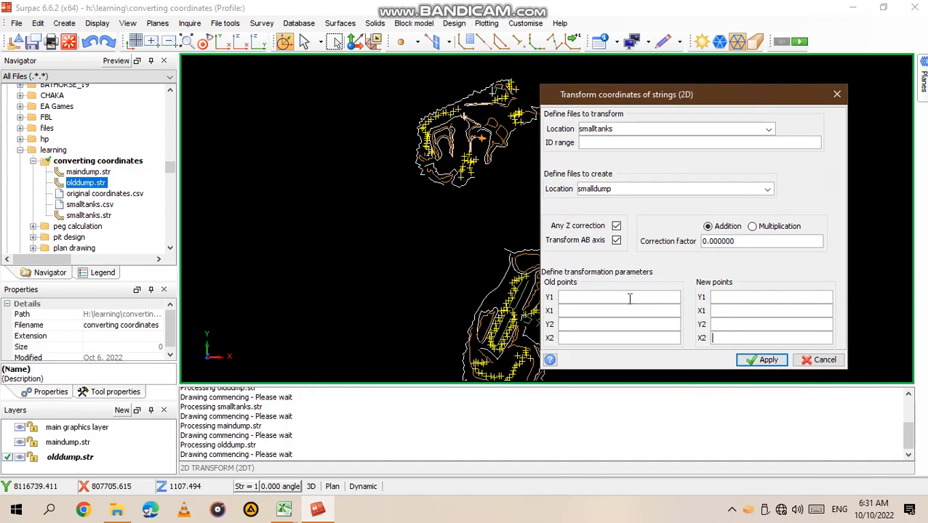
mouse_move(688, 299)
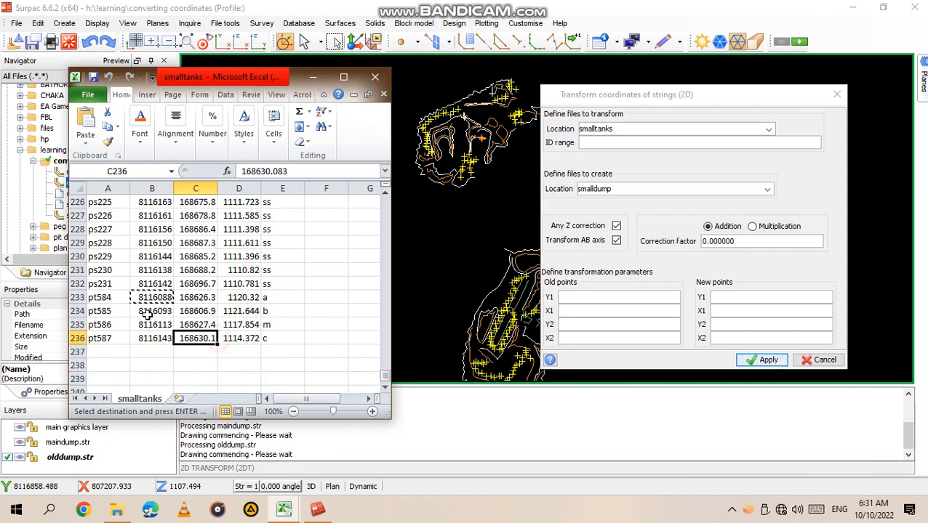
drag(151, 298, 238, 310)
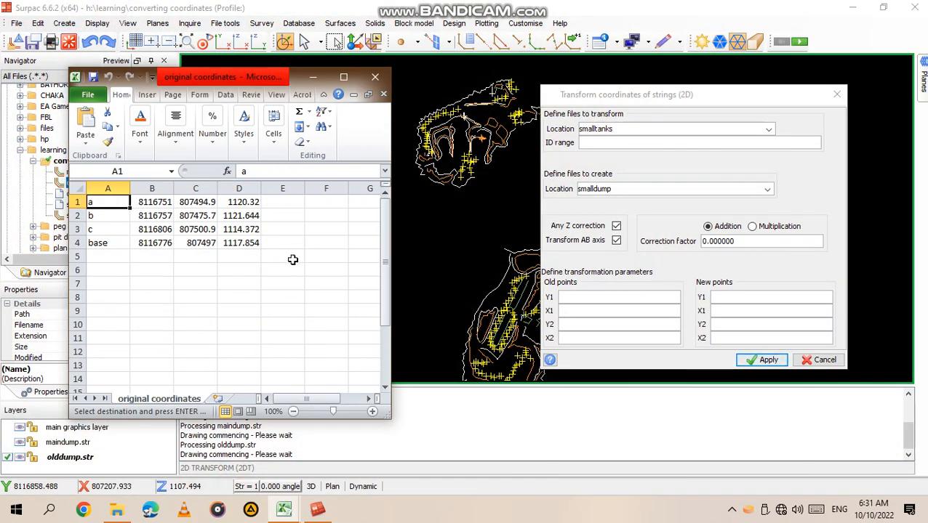
mouse_move(229, 254)
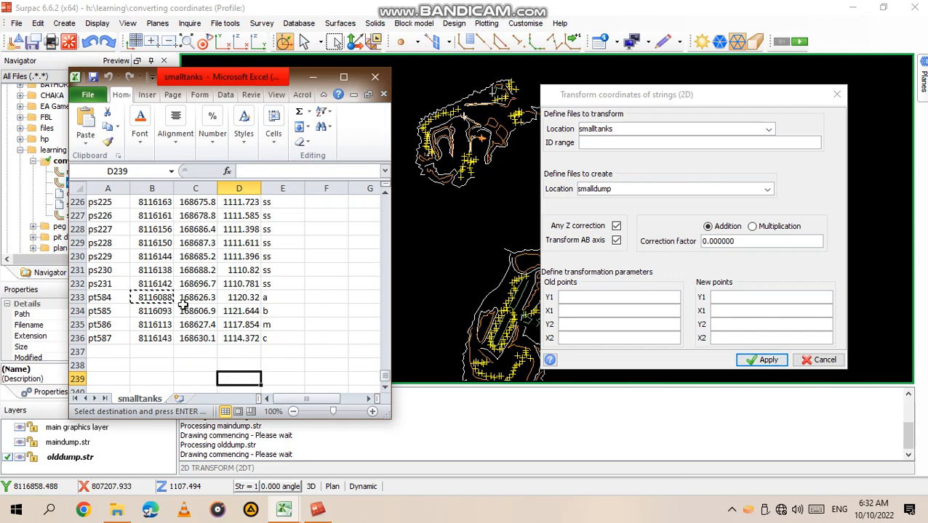
Fill old Y1/X1 with pt584's coordinates (8116088.369, 168626.313) and copy point a's Y.
right_click(152, 297)
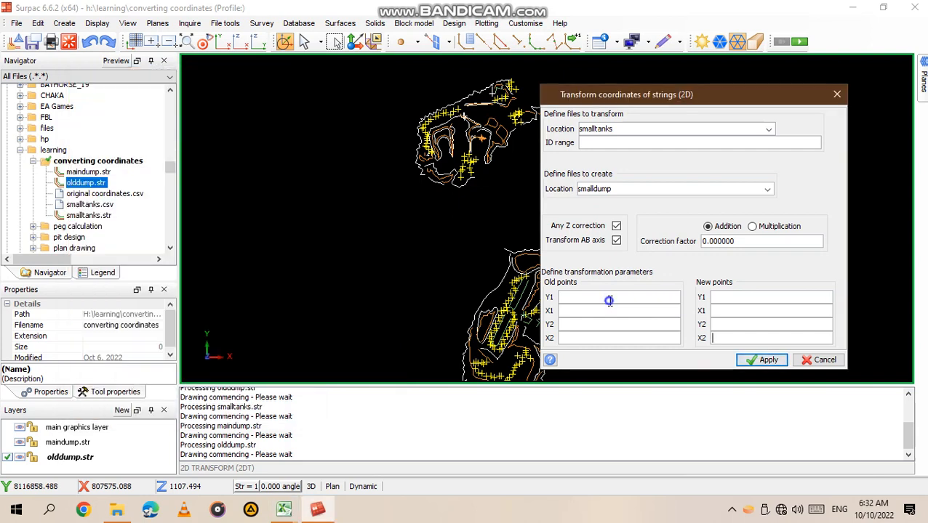
right_click(619, 297)
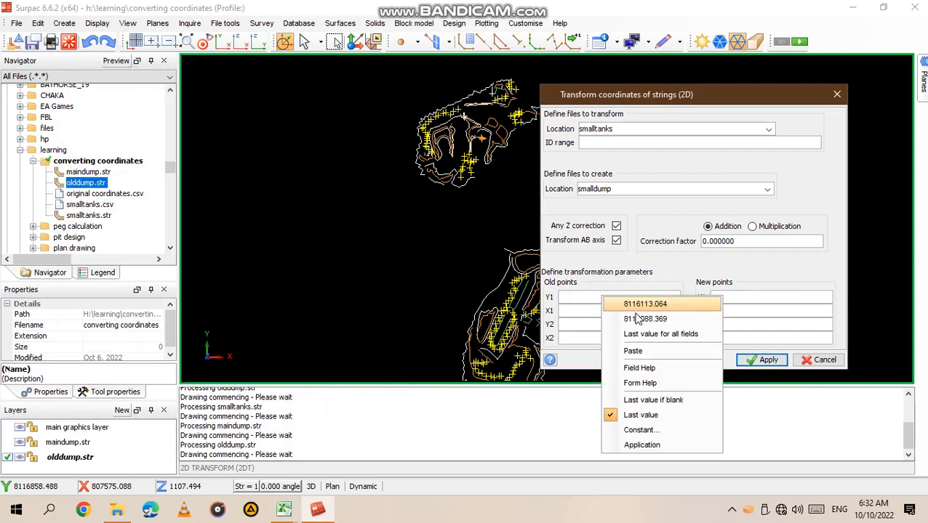
click(645, 318)
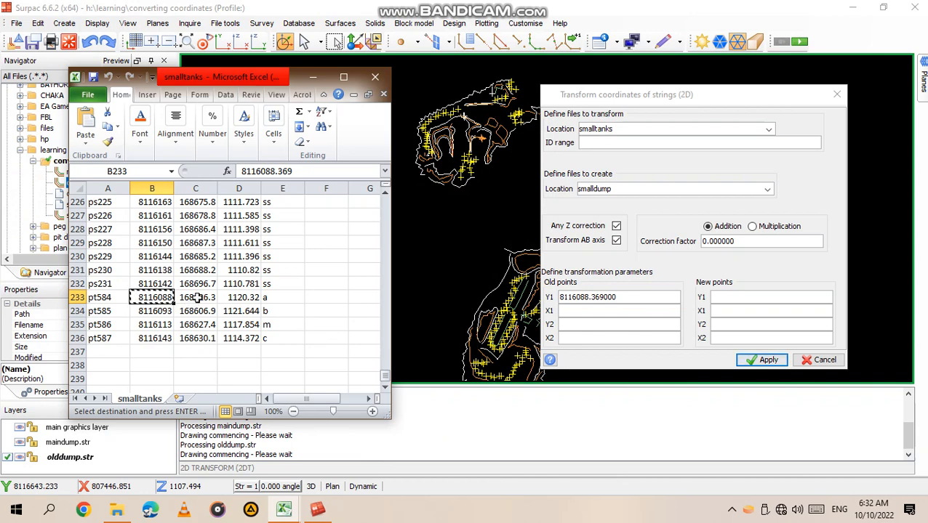
right_click(196, 298)
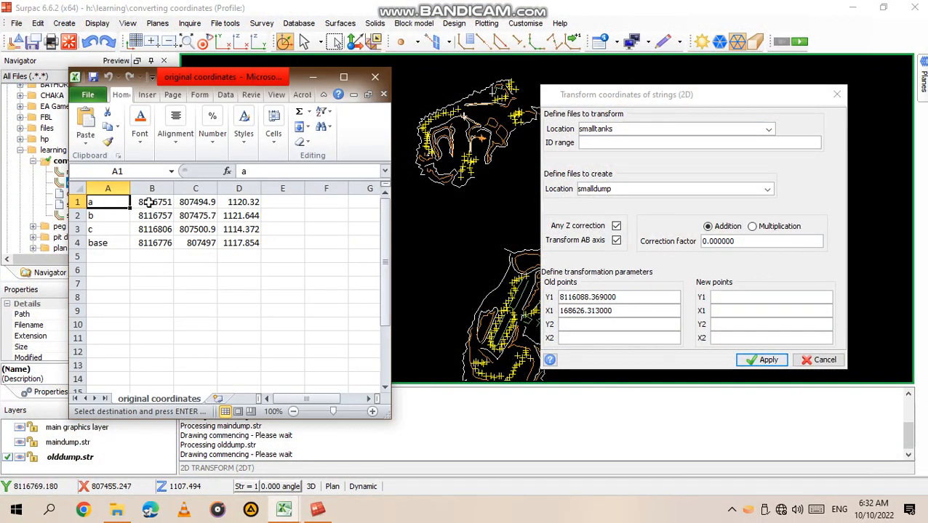
right_click(152, 201)
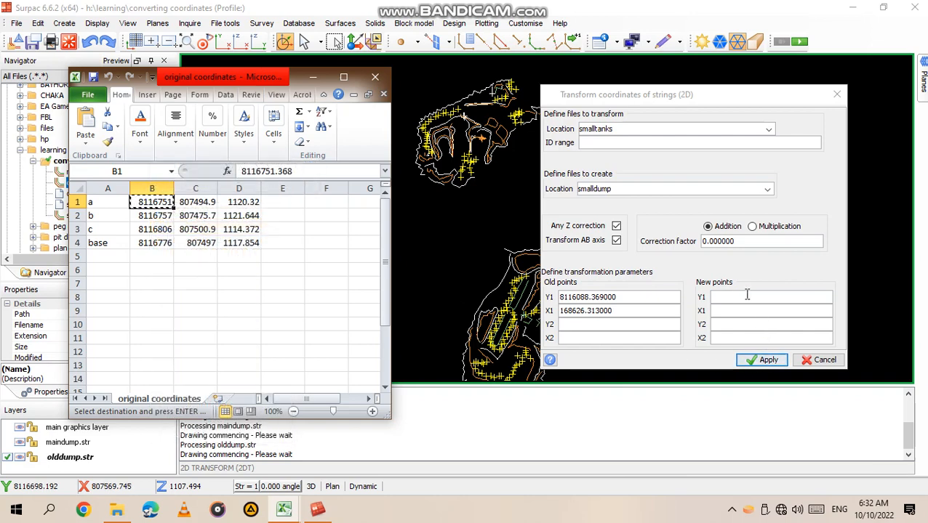
Enter new Y1 8116751.368 and fill old Y2/X2 with pt587's coordinates.
text(8116751.368000)
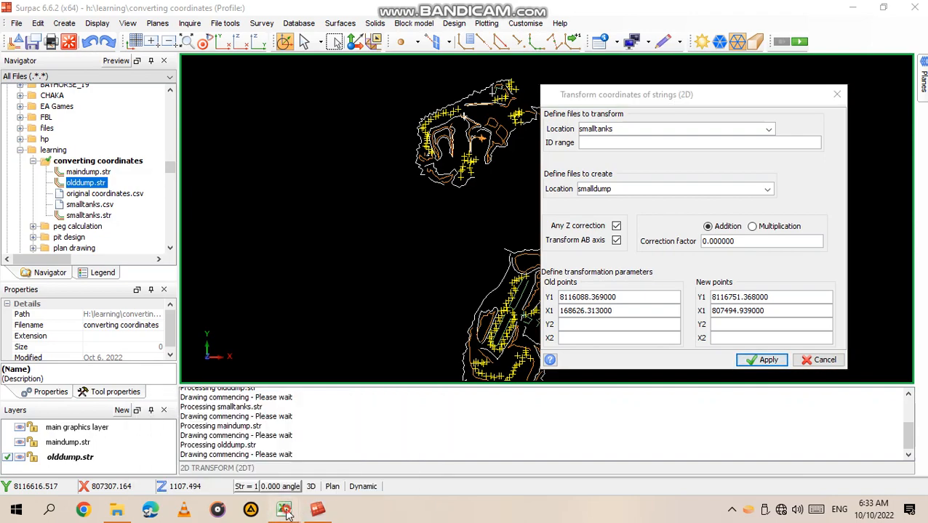
click(284, 509)
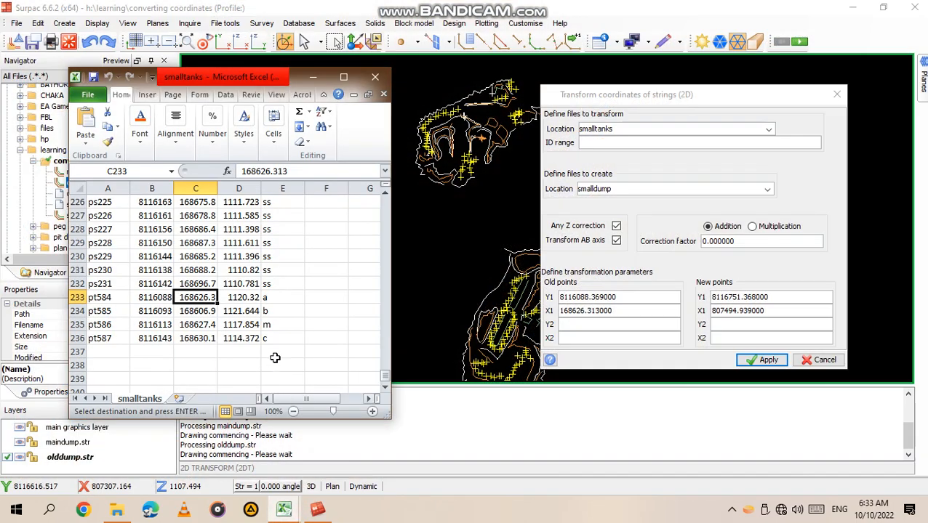
click(152, 338)
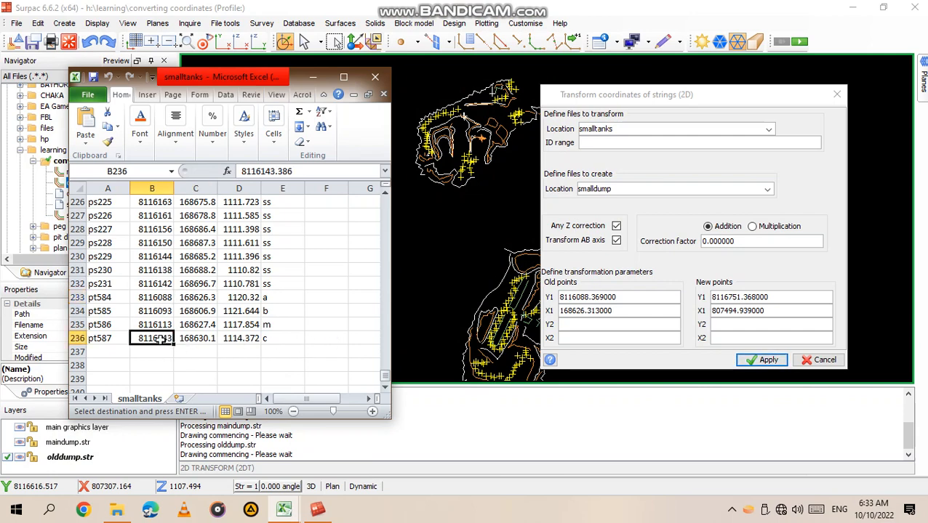
right_click(153, 338)
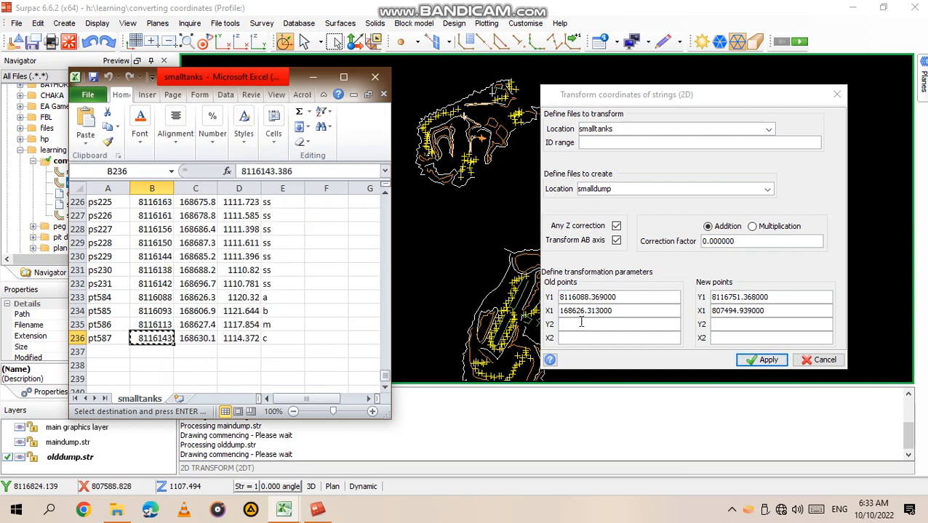
right_click(619, 324)
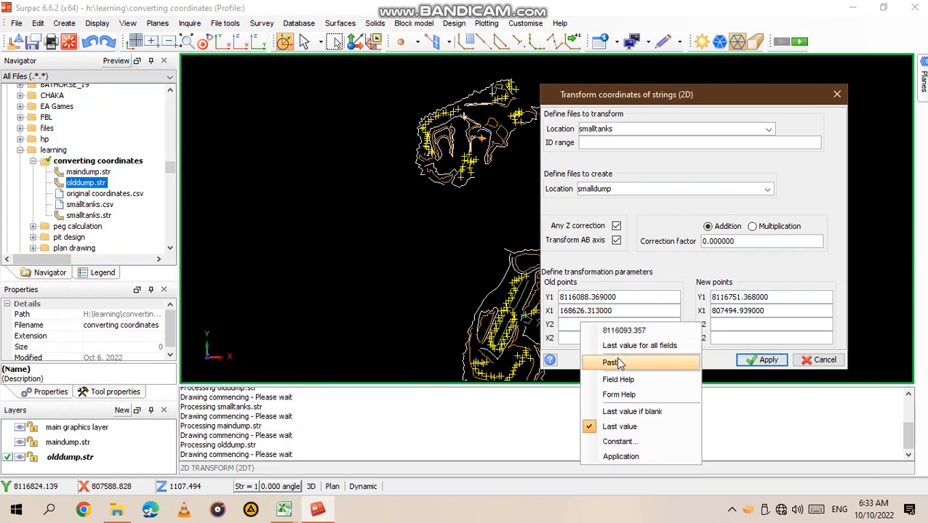
click(609, 363)
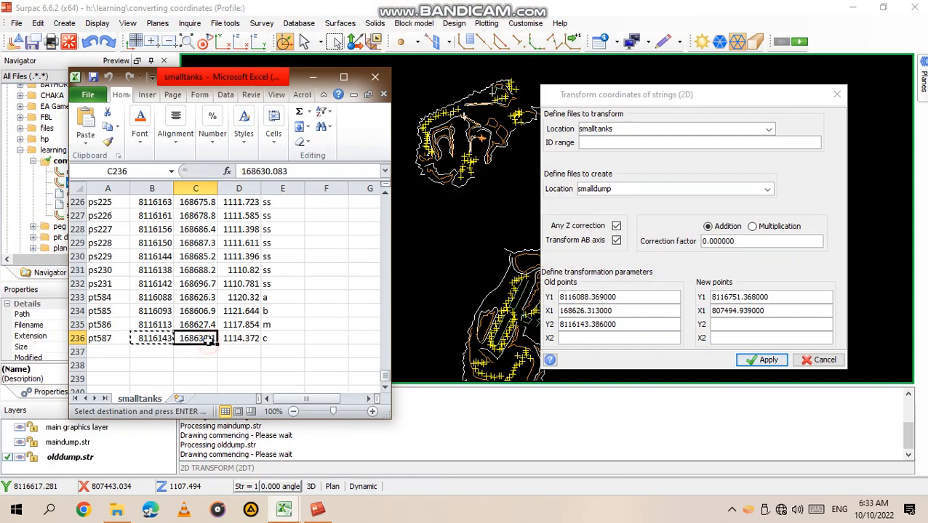
right_click(196, 339)
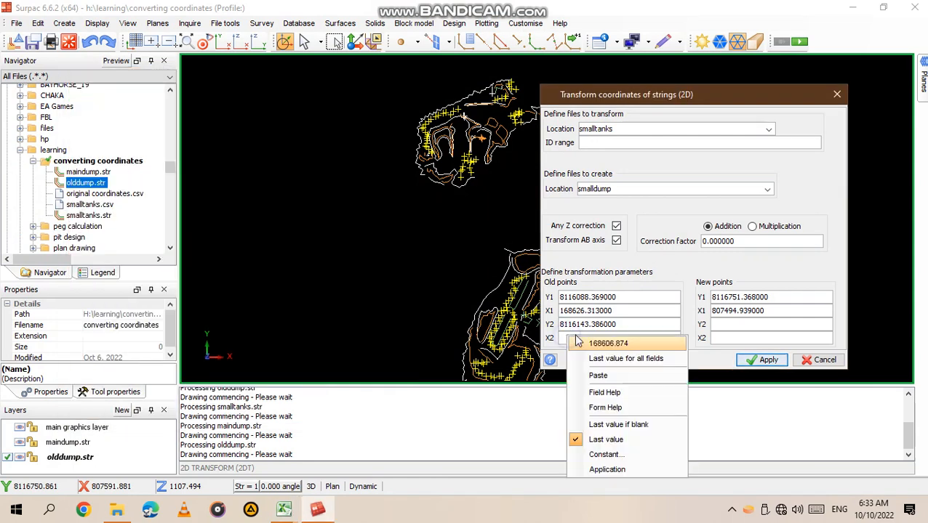
click(606, 439)
text(168630.083000)
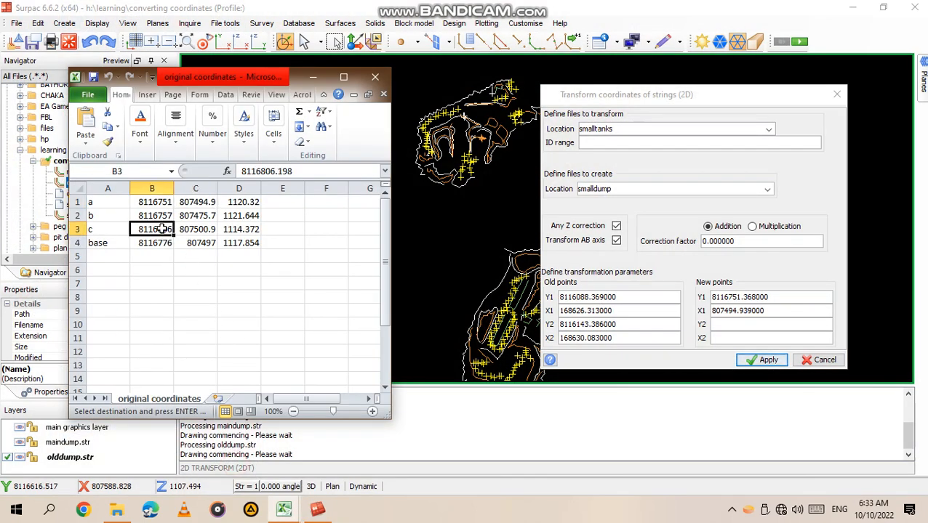
Copy point c's Y and X coordinates into new Y2 and X2.
right_click(152, 230)
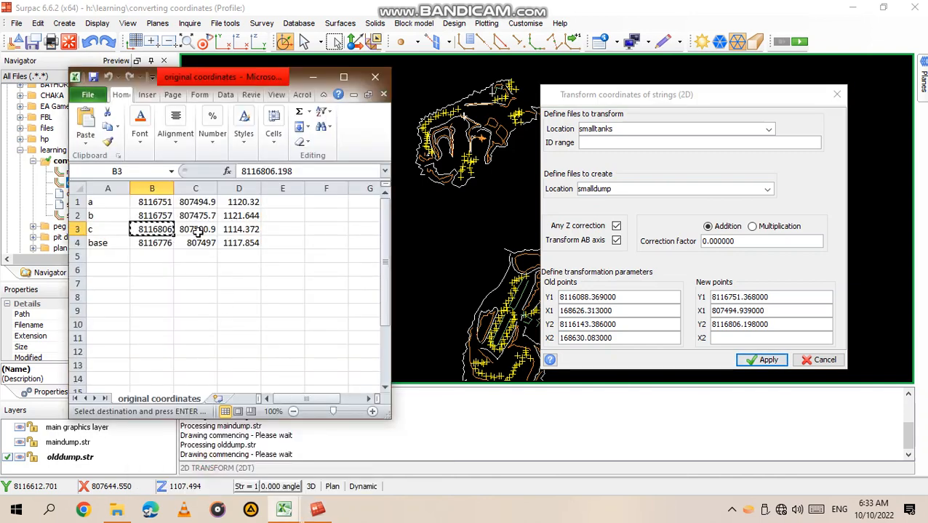
right_click(195, 229)
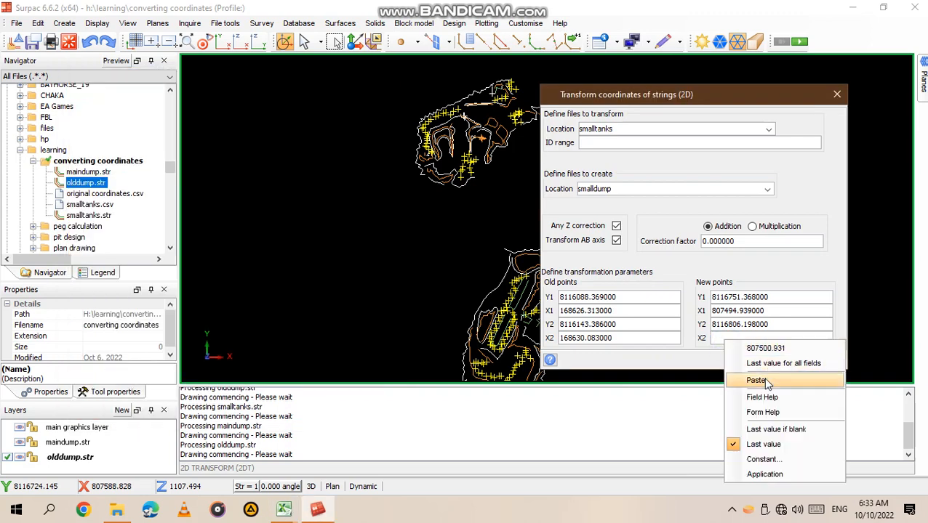
click(756, 381)
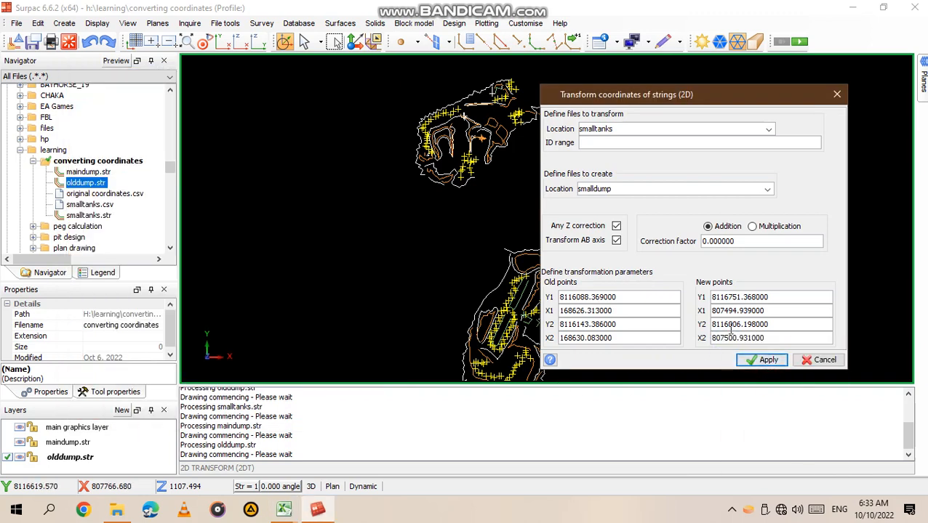
Apply and accept scale 1.000189023, rotation 2.19, shifts Y 662.999, X 638868.626.
click(760, 360)
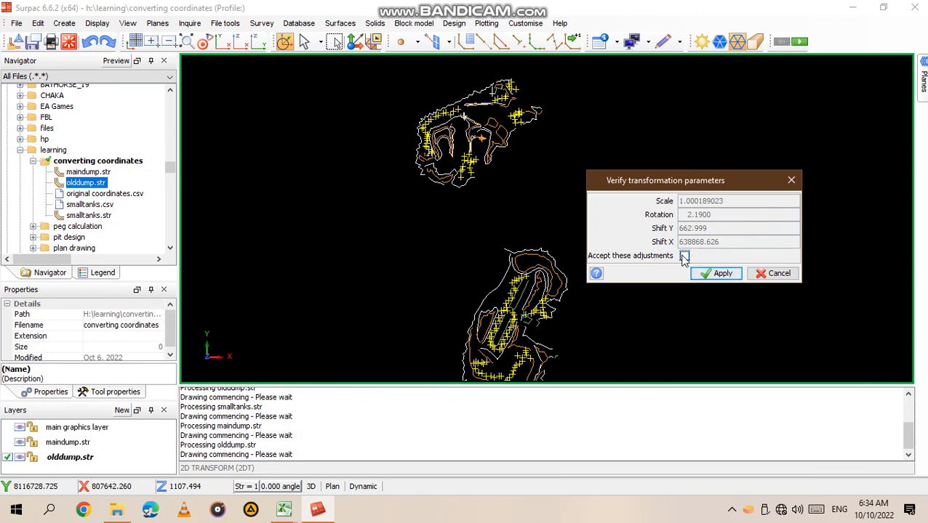
click(683, 255)
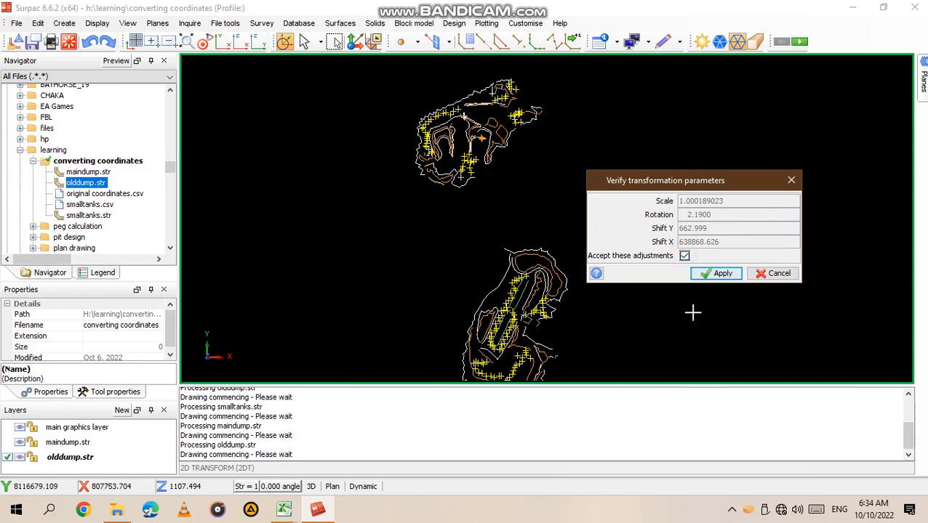
click(715, 272)
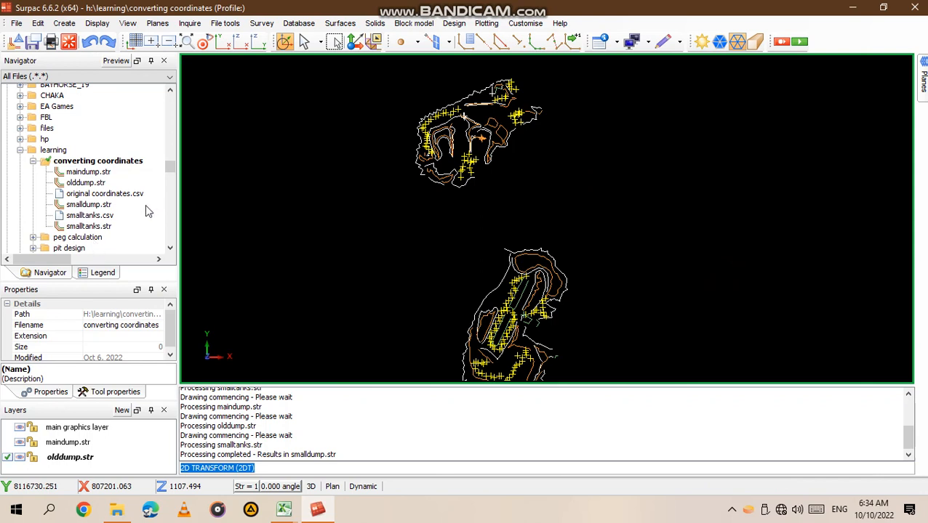
mouse_move(71, 209)
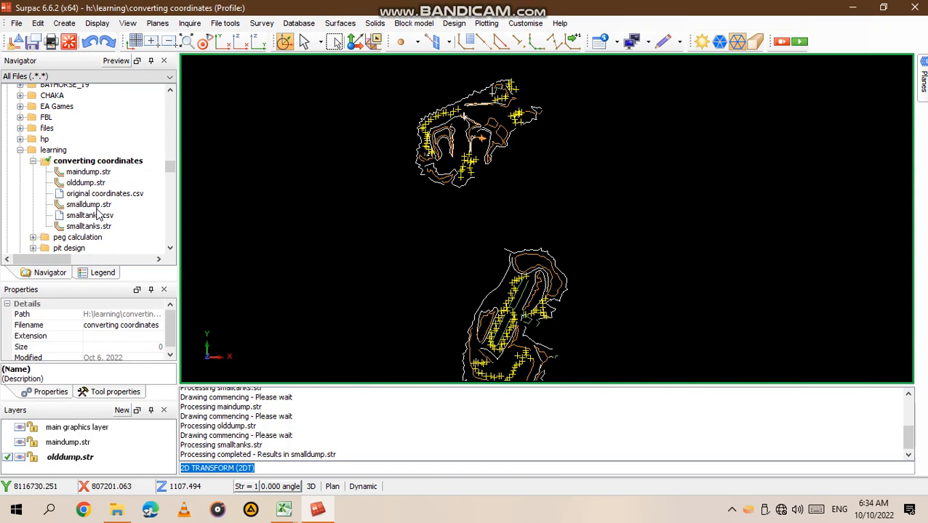
mouse_move(87, 231)
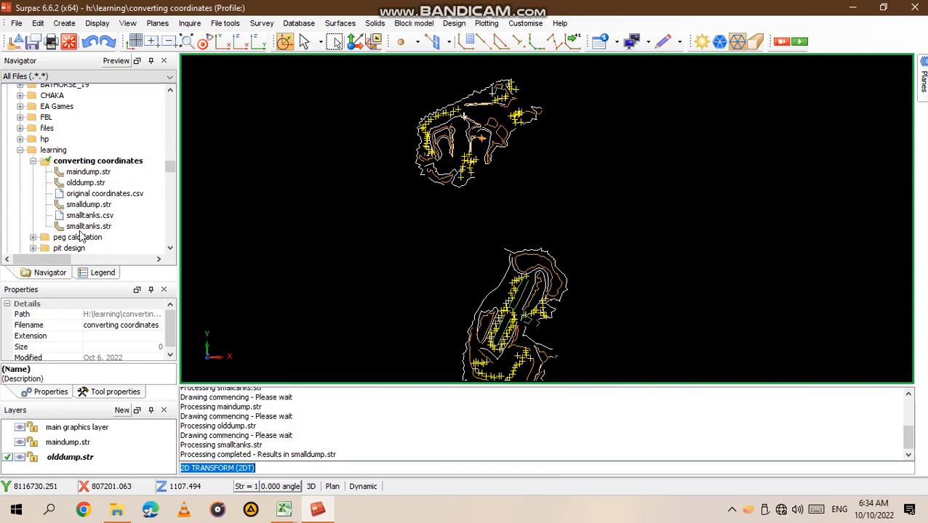
Load the transformed smalldump.str into the graphics view as its own layer.
click(88, 204)
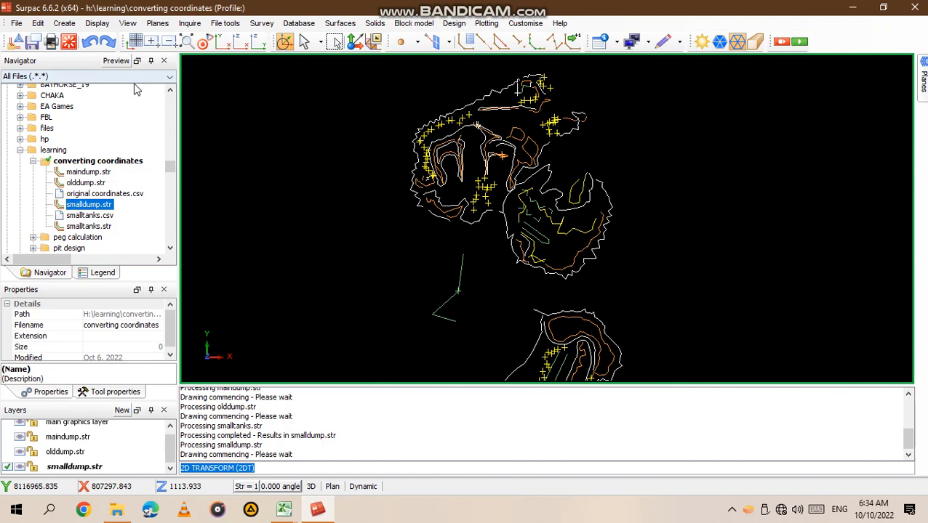
click(97, 22)
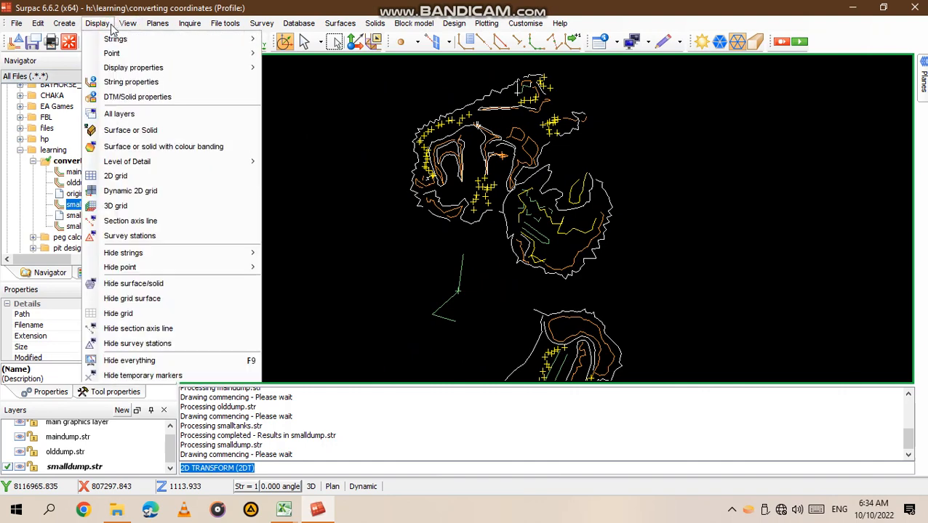
Label the smalldump.str points with their d1 description attributes.
click(112, 53)
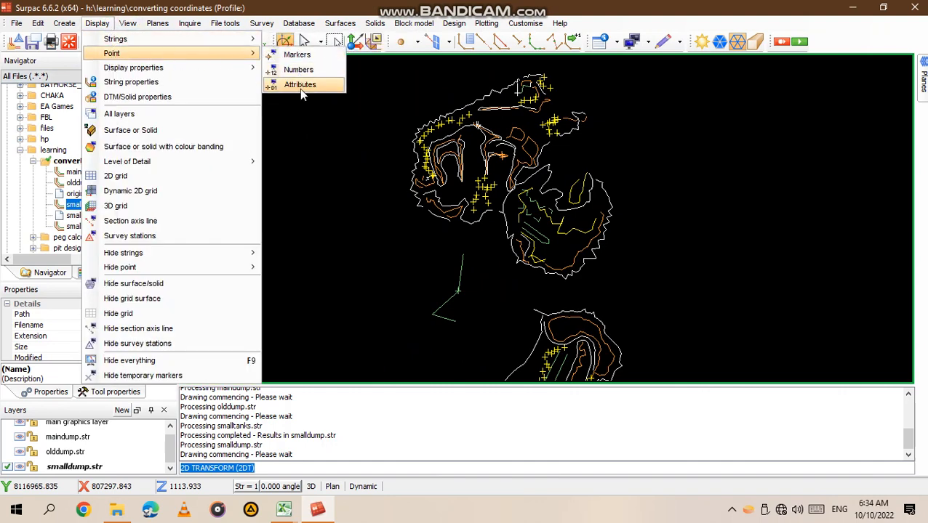
click(300, 84)
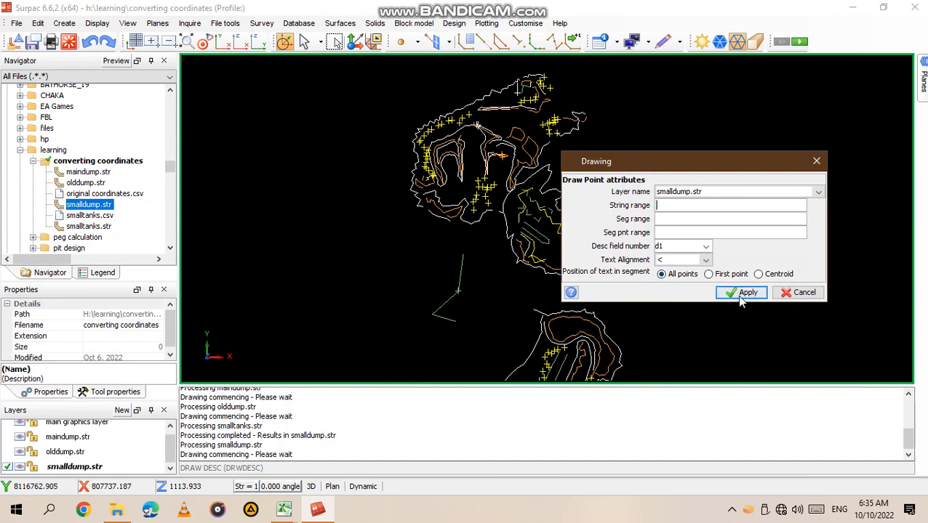
click(740, 292)
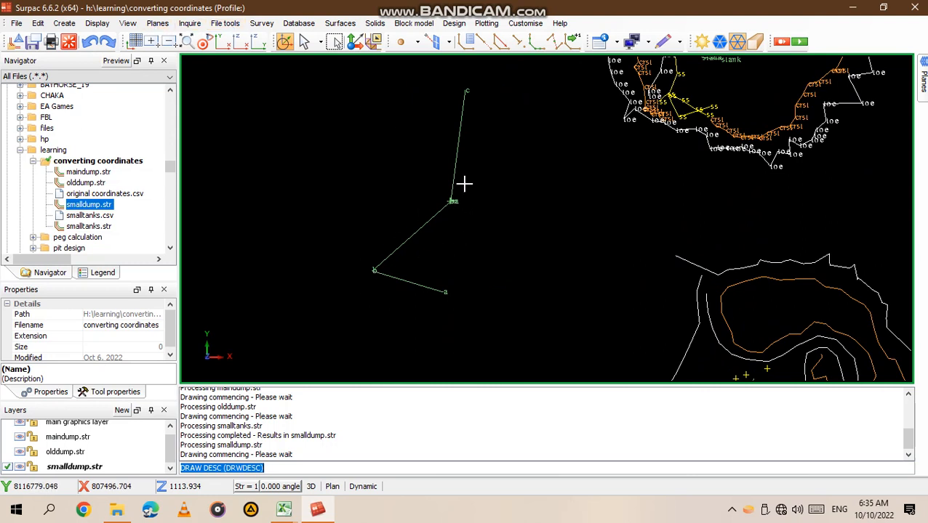
mouse_move(189, 22)
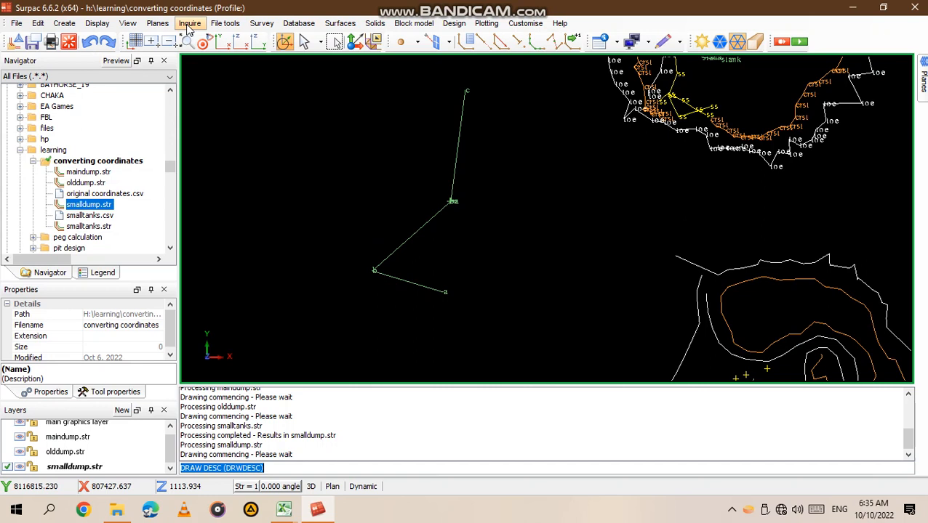
click(190, 22)
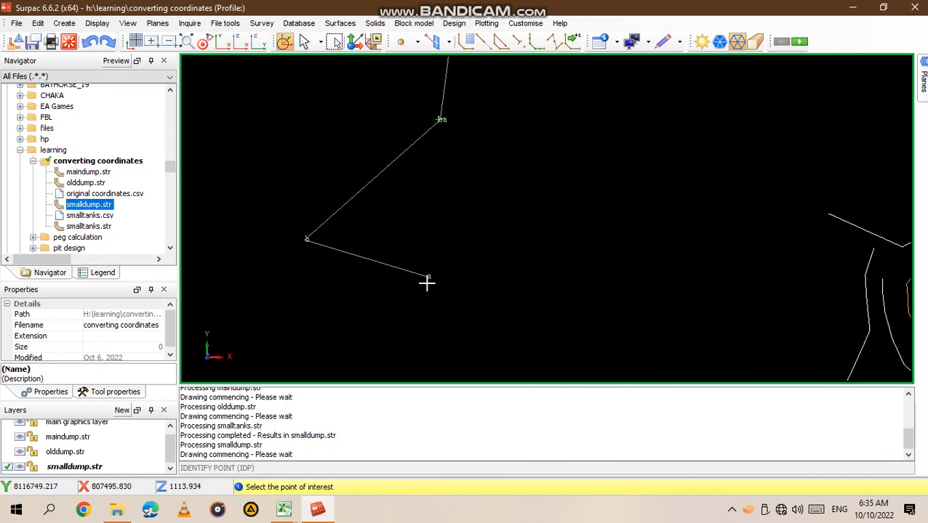
Identify point a, reporting Y 8116751.368, X 807494.939, Z 1120.32.
click(427, 276)
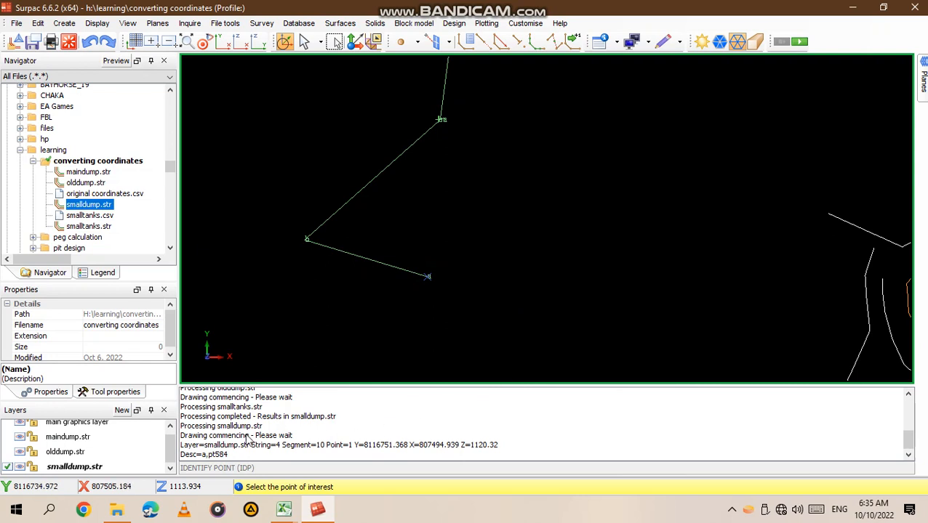
mouse_move(395, 455)
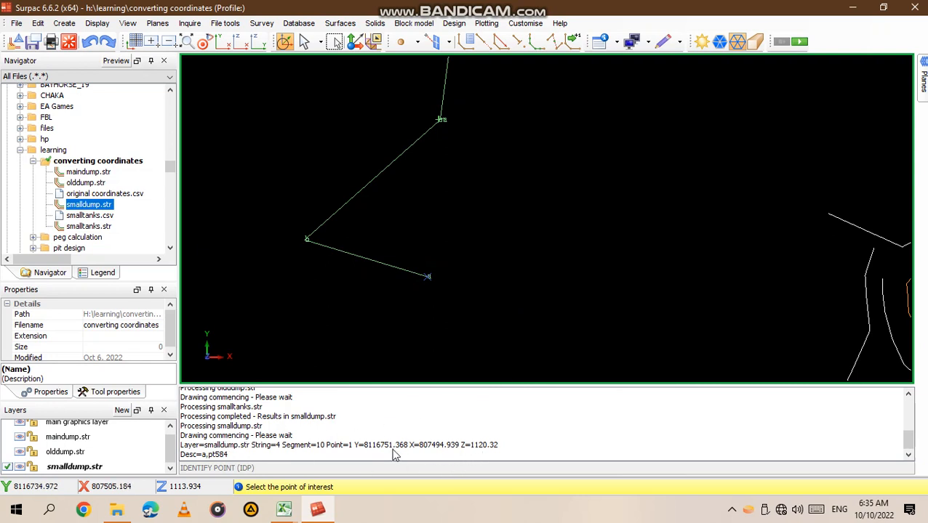
mouse_move(367, 457)
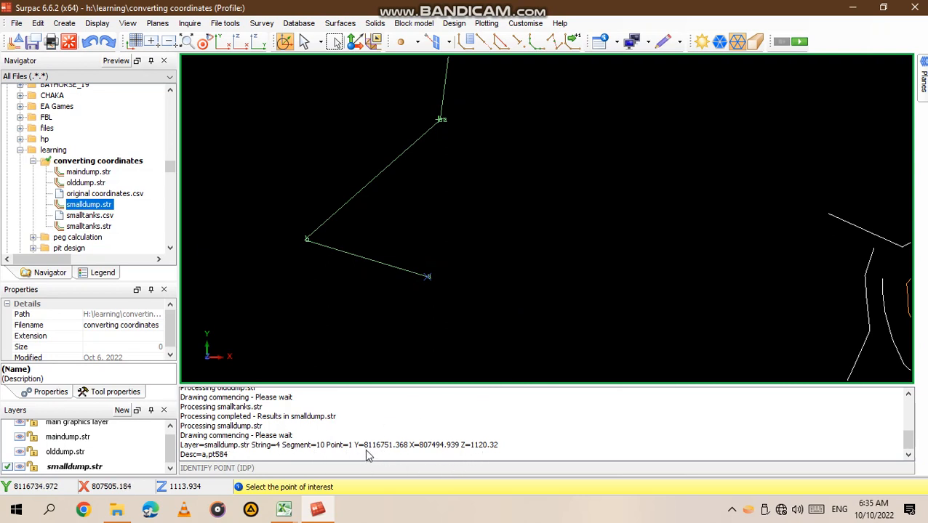
mouse_move(384, 456)
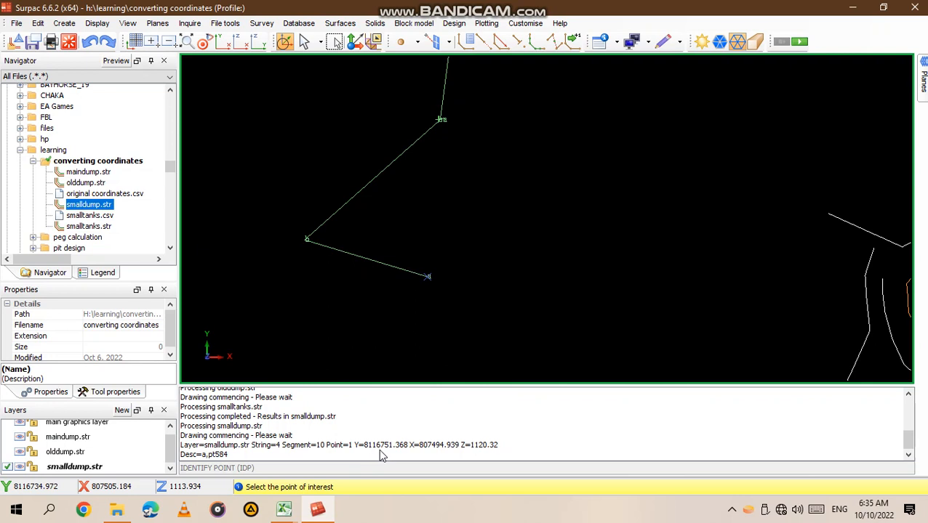
mouse_move(405, 453)
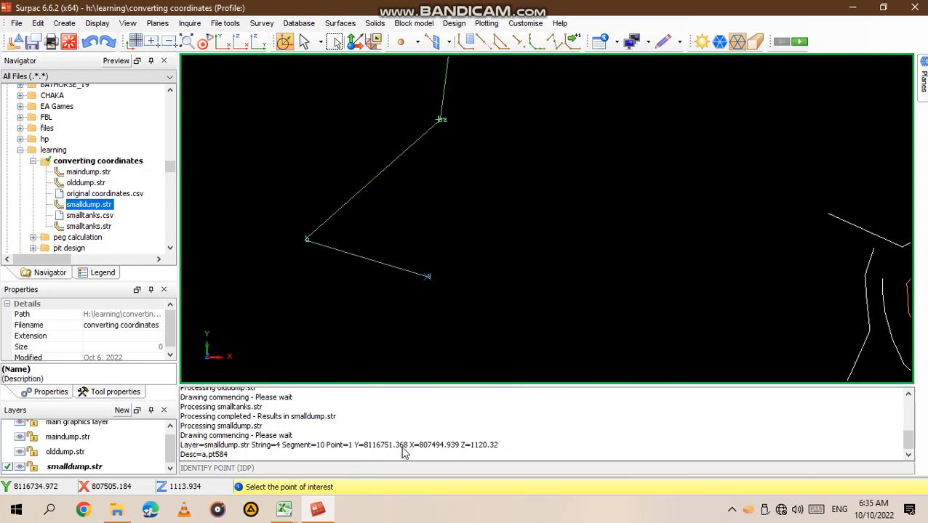
mouse_move(439, 453)
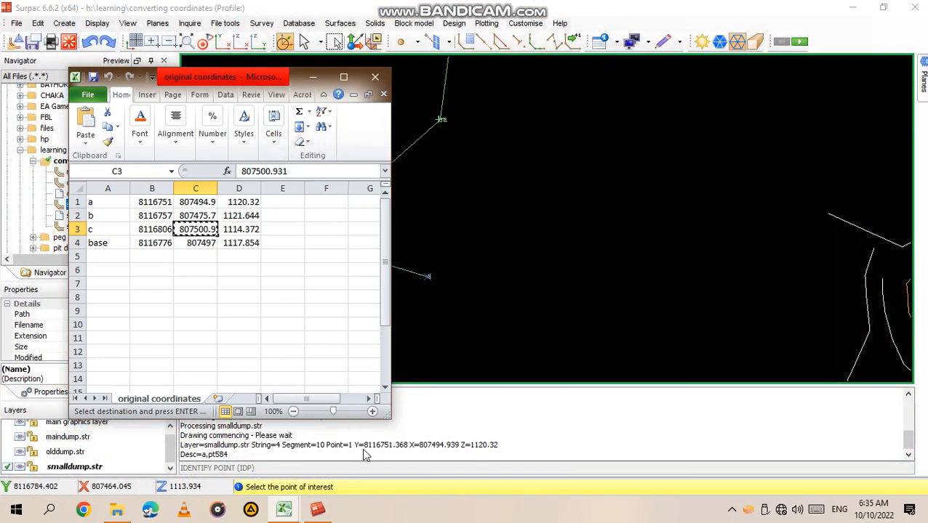
mouse_move(400, 342)
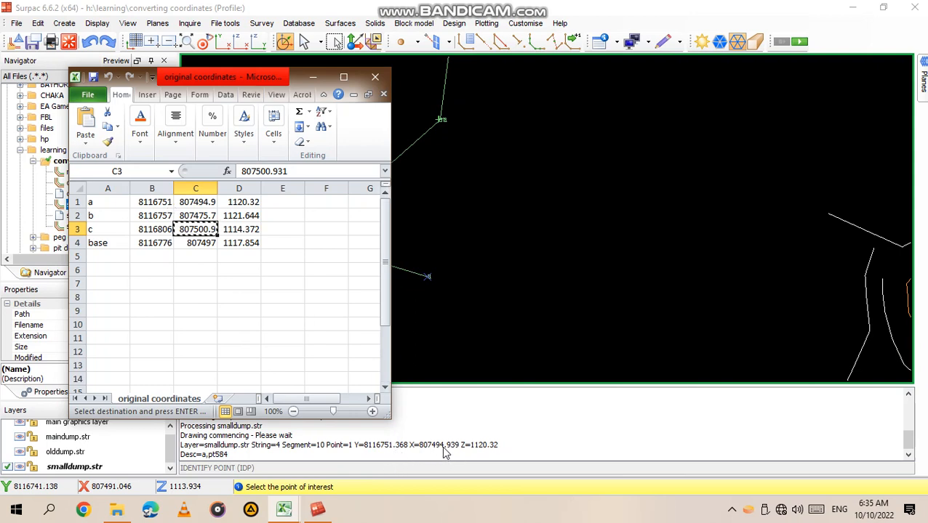
mouse_move(340, 327)
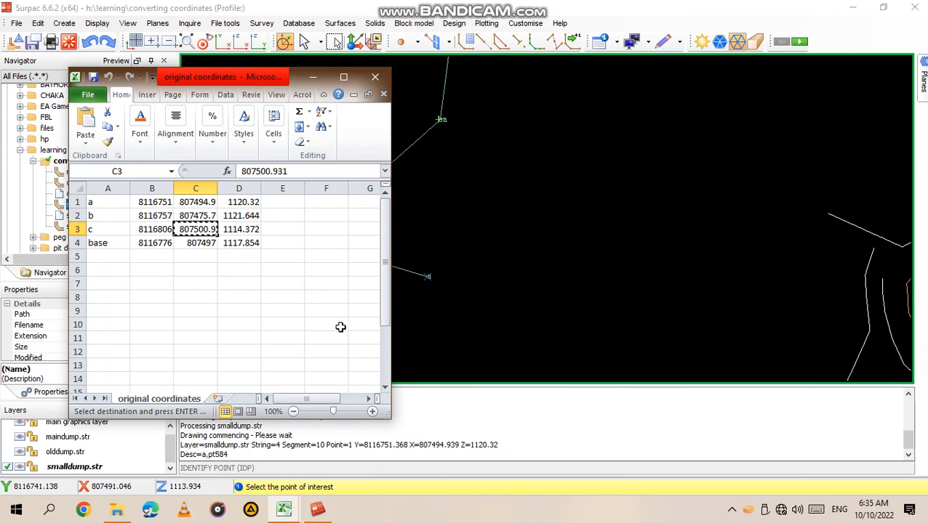
mouse_move(417, 152)
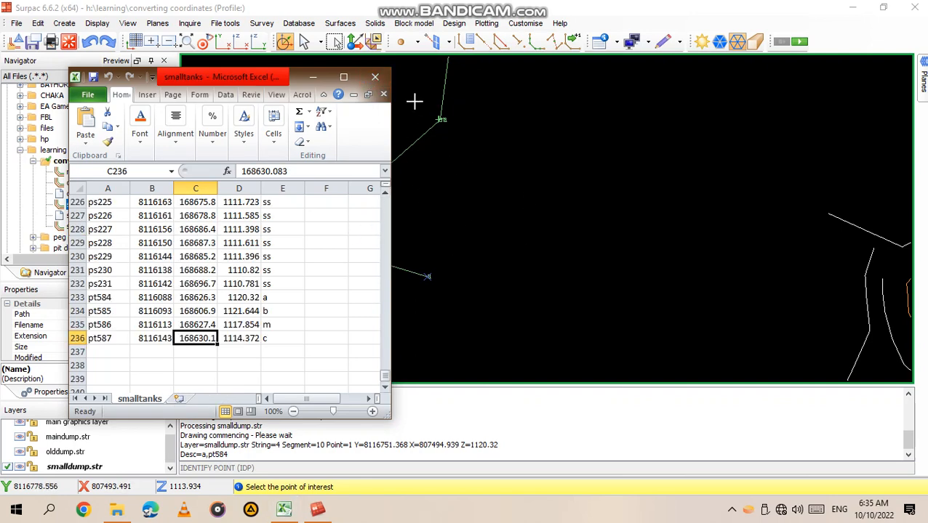
Return to Surpac after matching point a against the original coordinates in Excel.
click(353, 77)
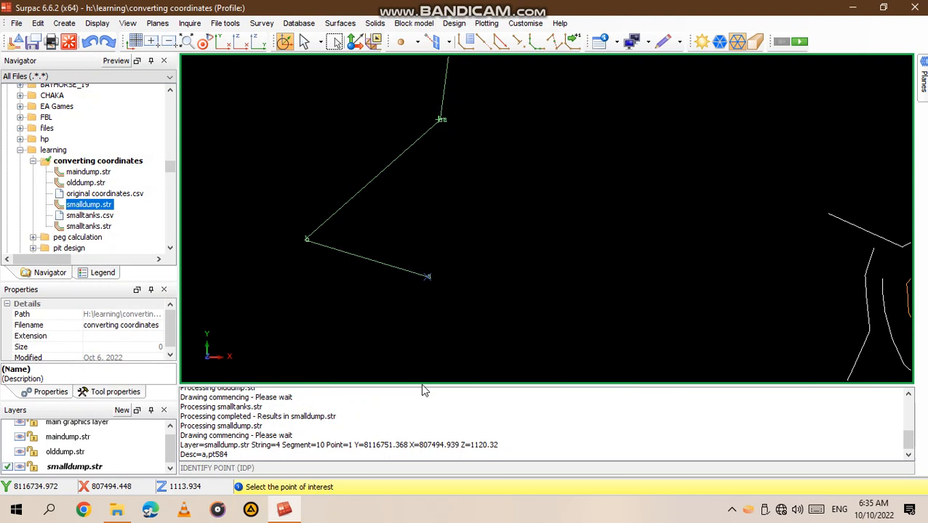
mouse_move(284, 509)
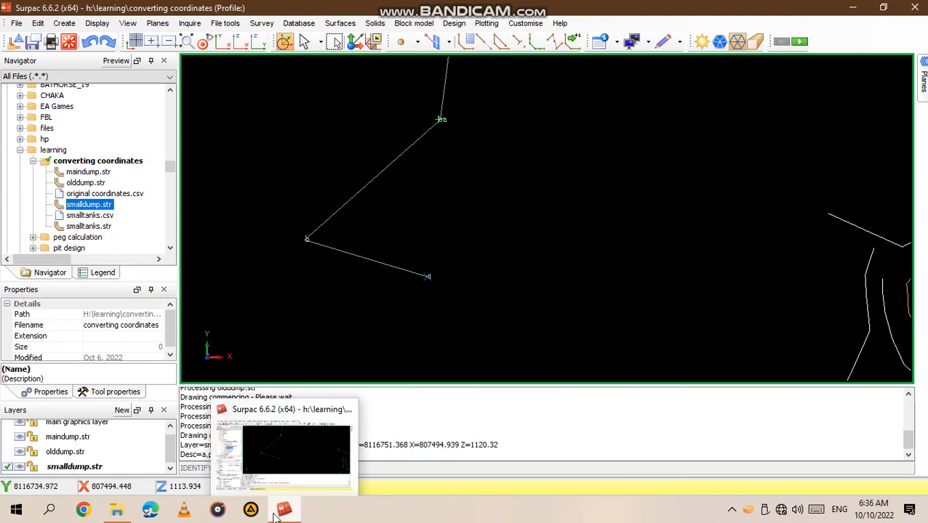